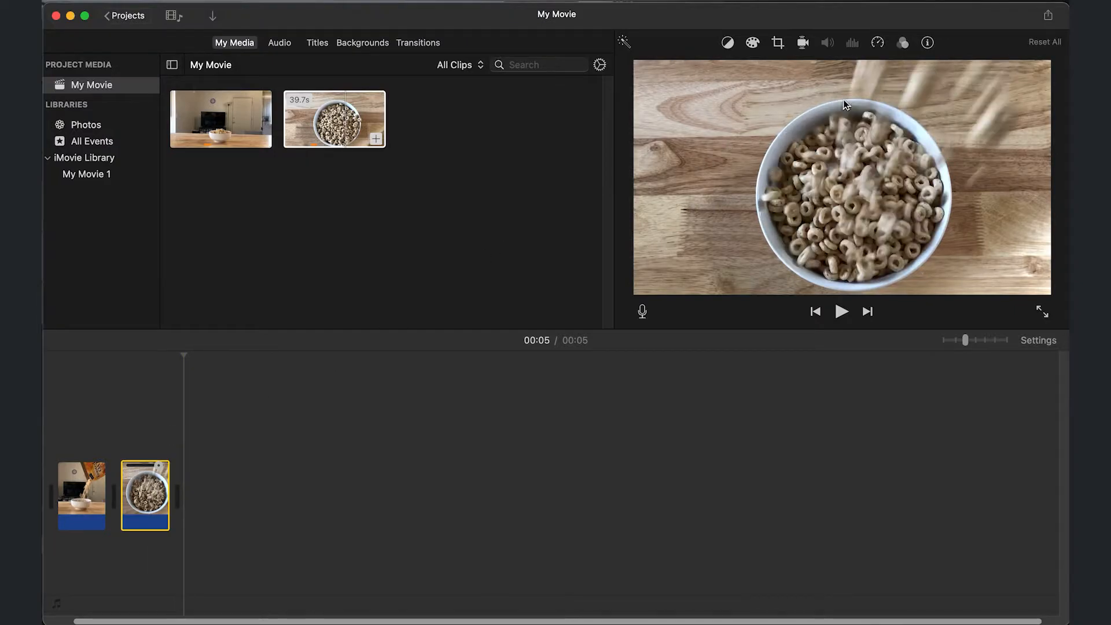
mouse_move(878, 55)
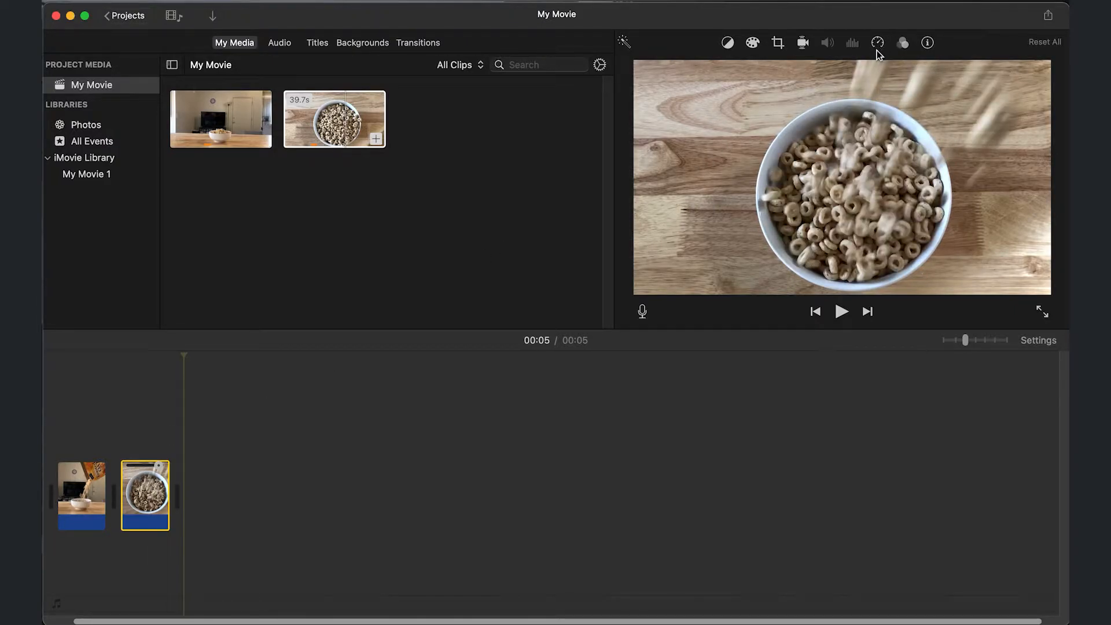
mouse_move(878, 43)
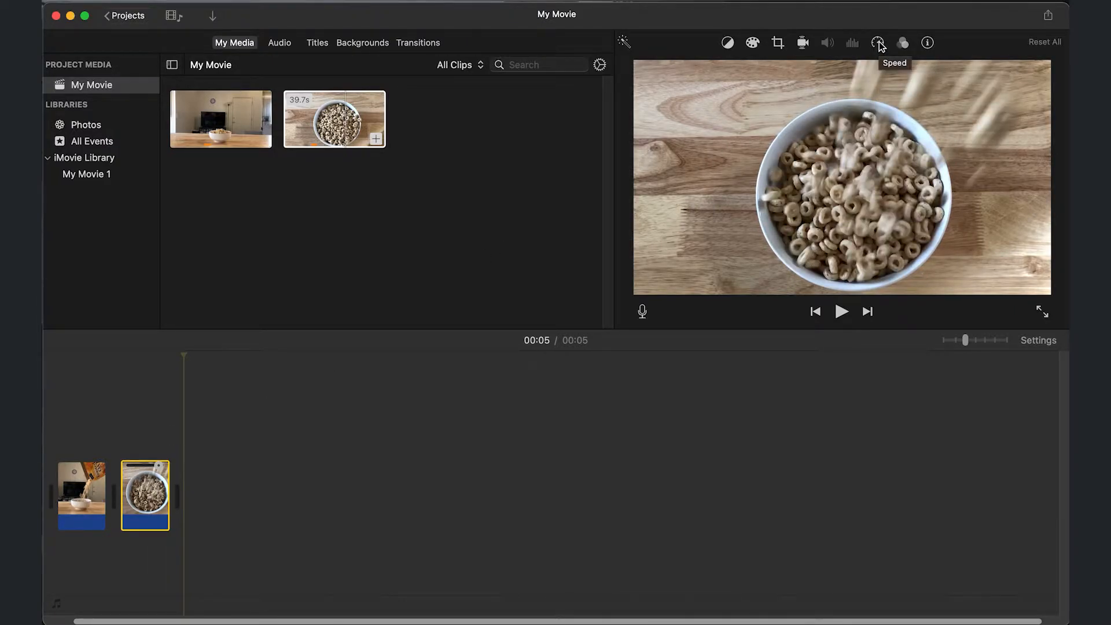
Show the Speed controls above the viewer for the selected second cereal-pouring clip.
click(880, 43)
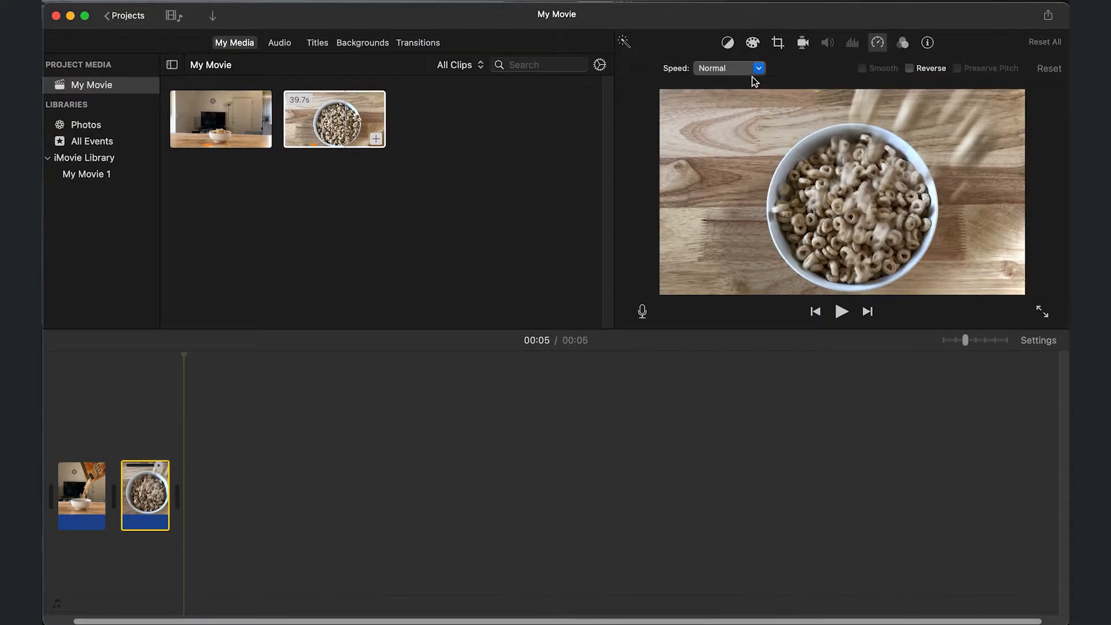
Set the clip's speed to Slow at the default 50%, stretching the movie to 7 seconds.
click(729, 68)
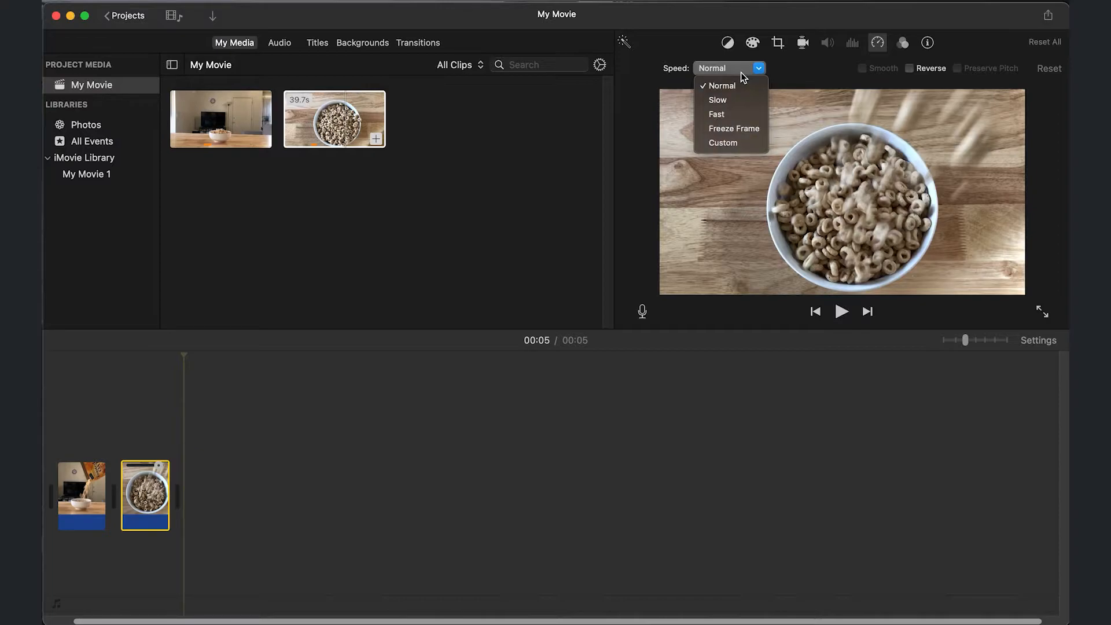
mouse_move(721, 84)
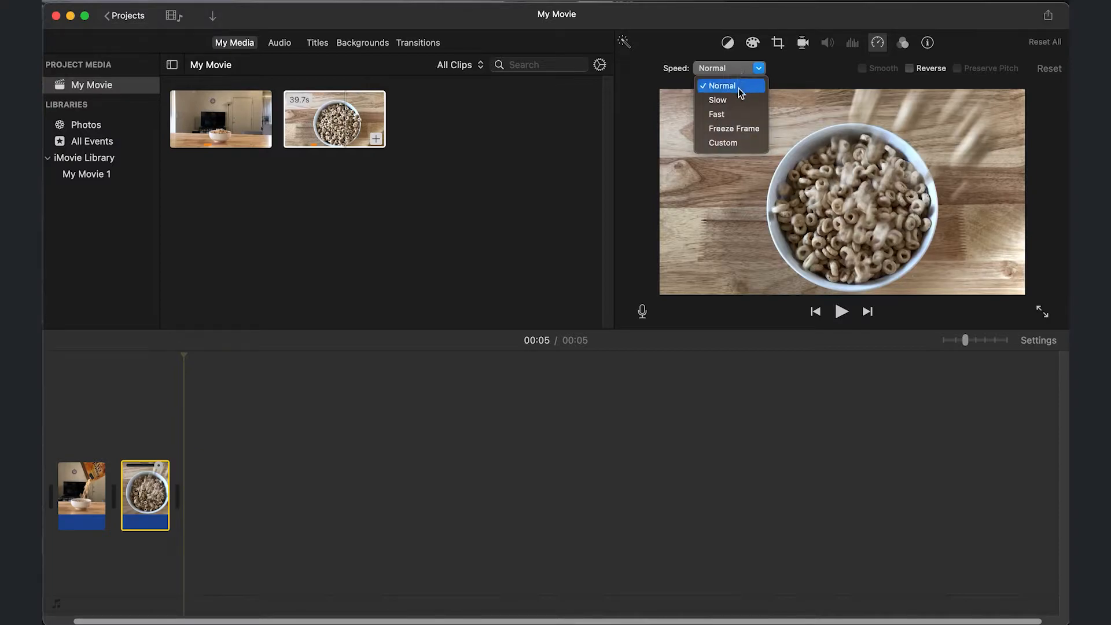
mouse_move(717, 100)
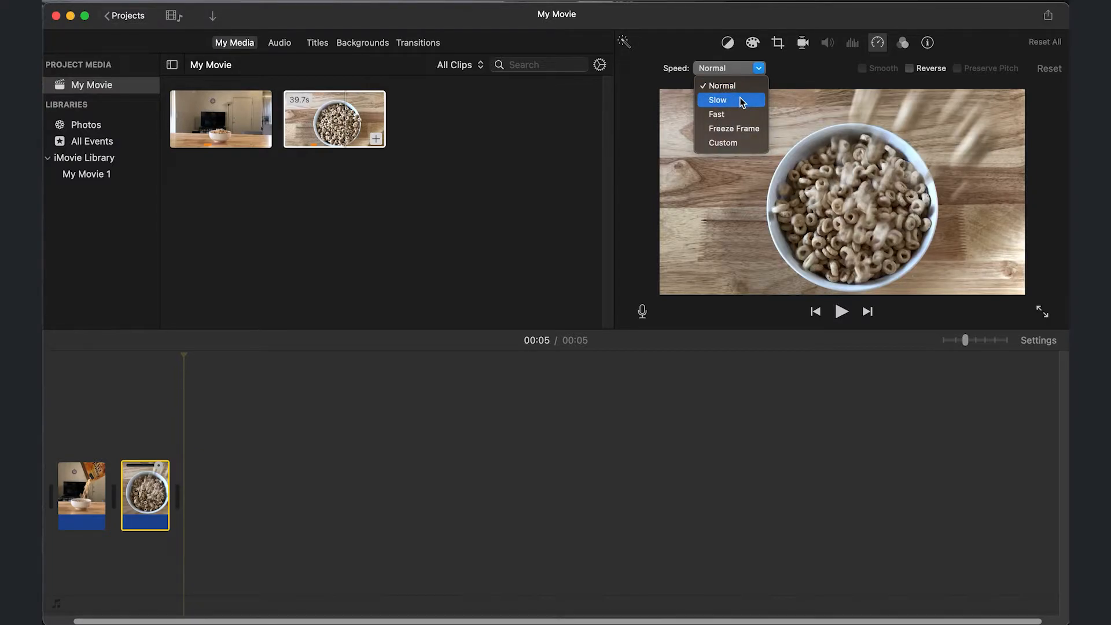
click(717, 100)
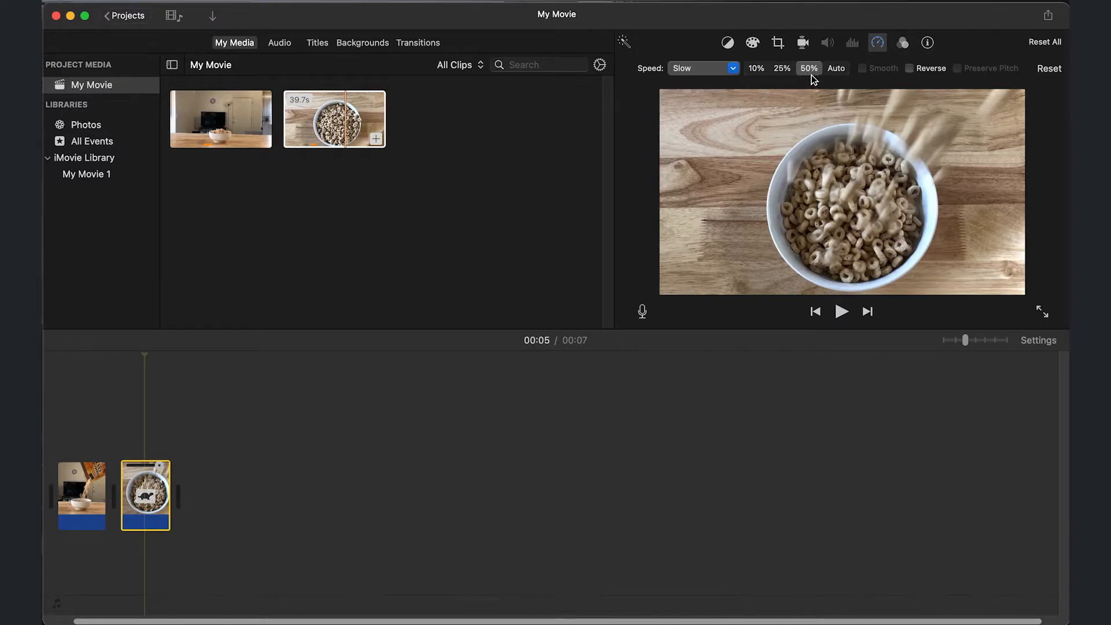
mouse_move(762, 81)
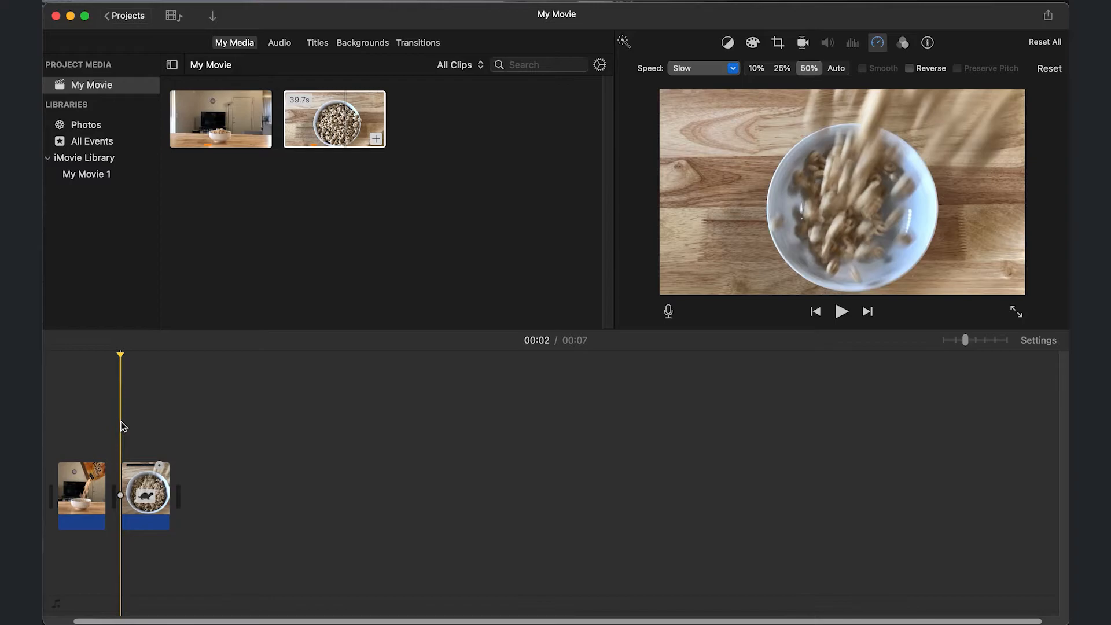
Slow the second cereal clip further to 25%, making it about 10 seconds and the movie 13.
click(841, 311)
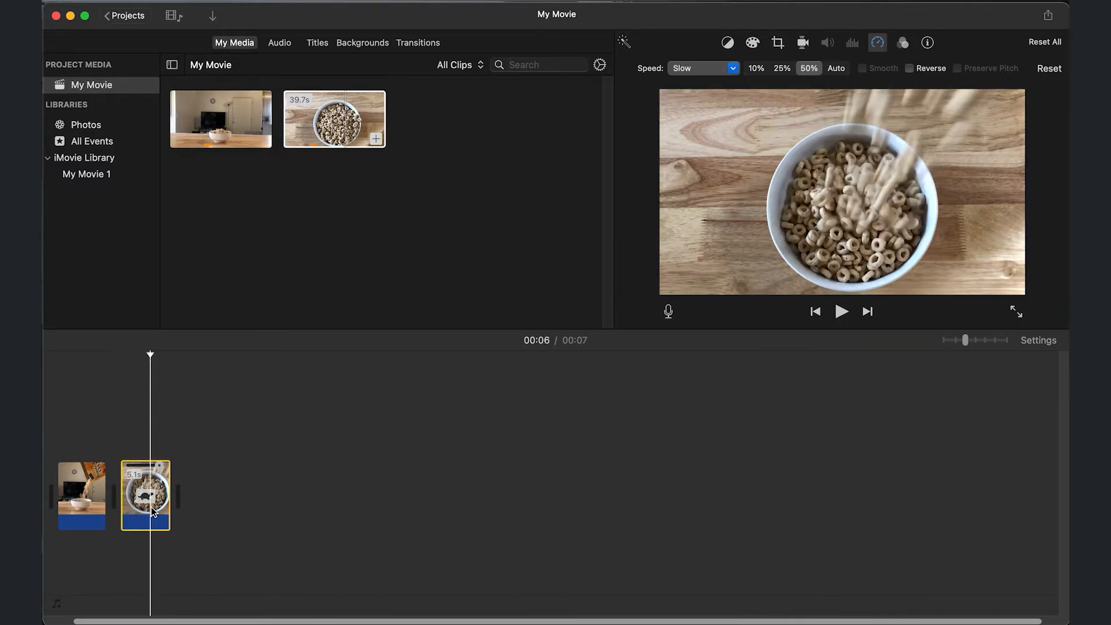
click(781, 68)
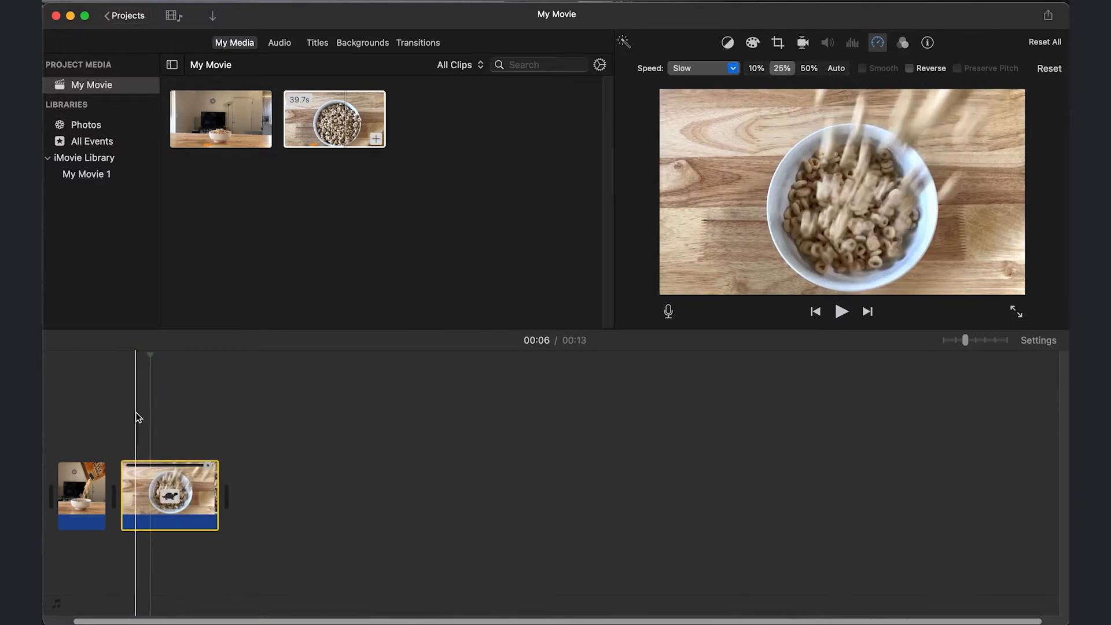
click(841, 311)
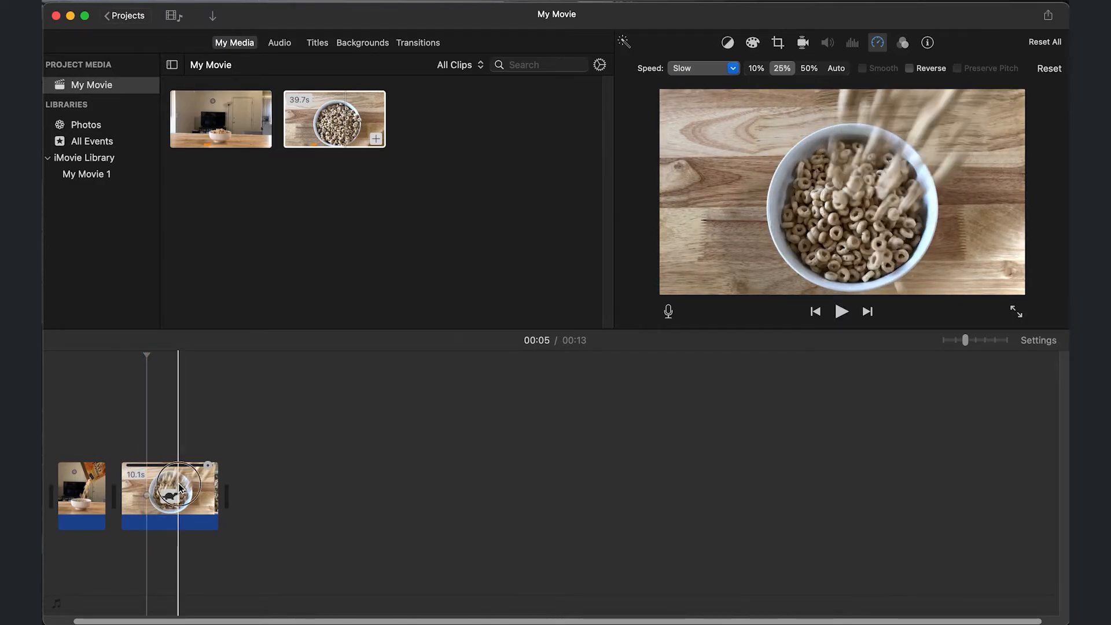
click(755, 68)
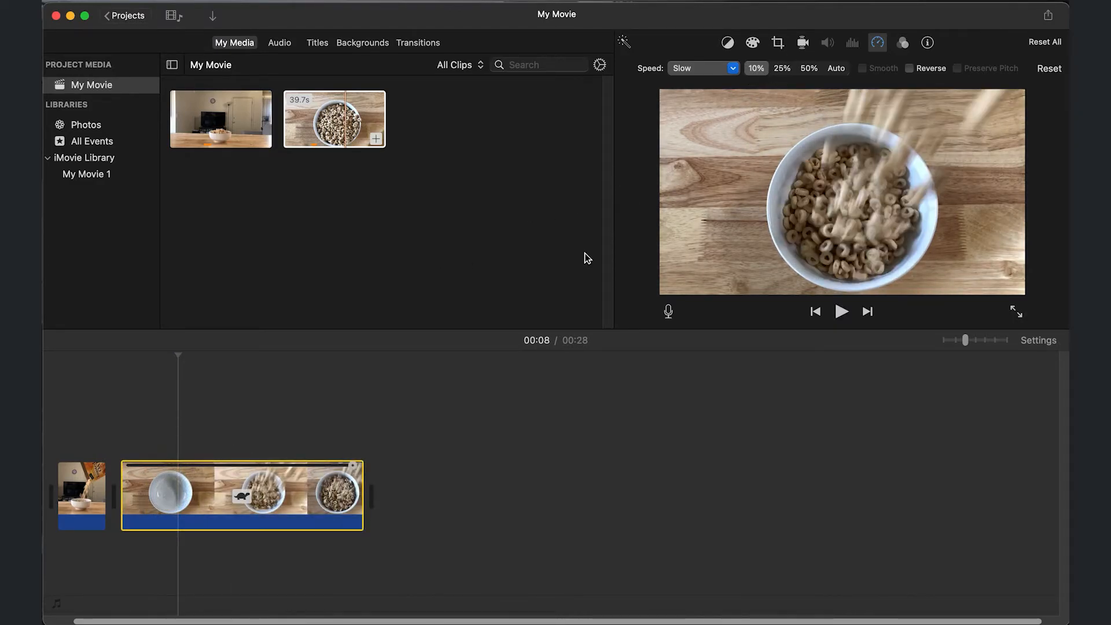
click(842, 312)
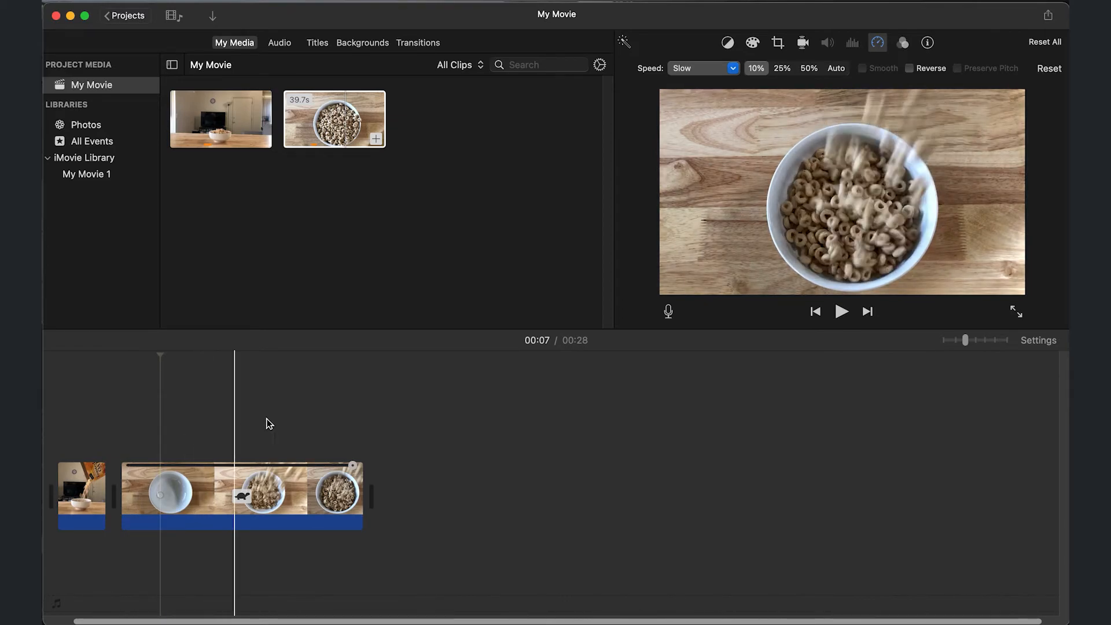
click(229, 414)
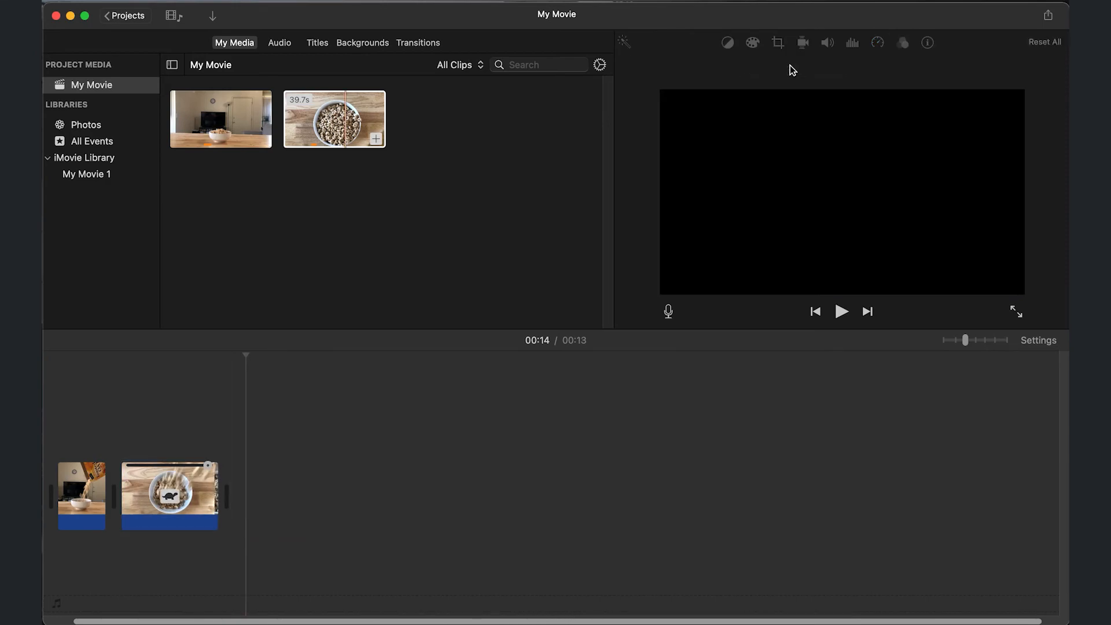
click(147, 410)
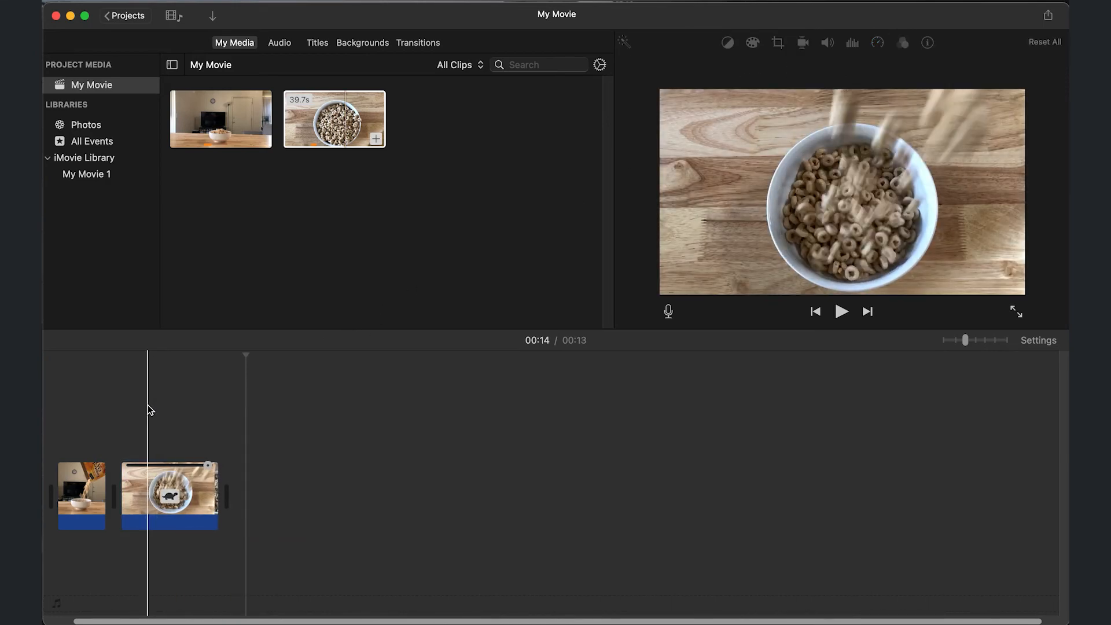